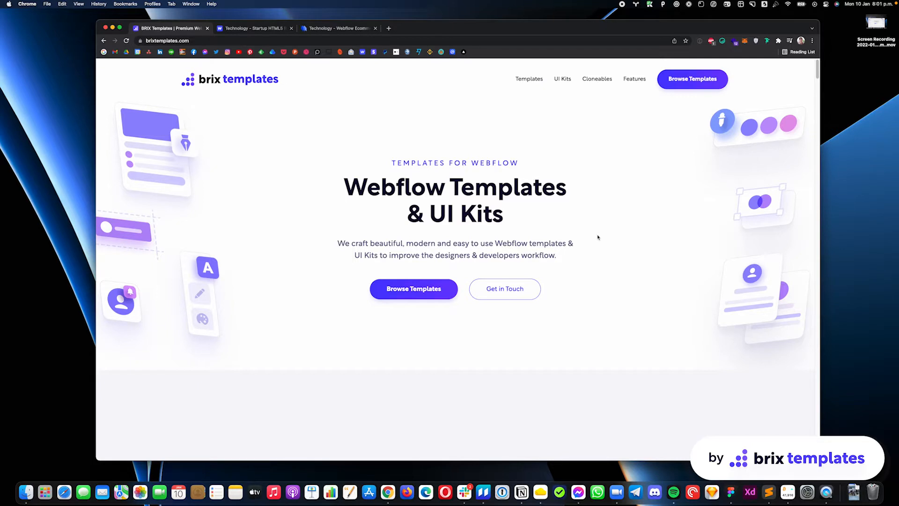
{"action": "mouse_move", "coordinate": [401, 103]}
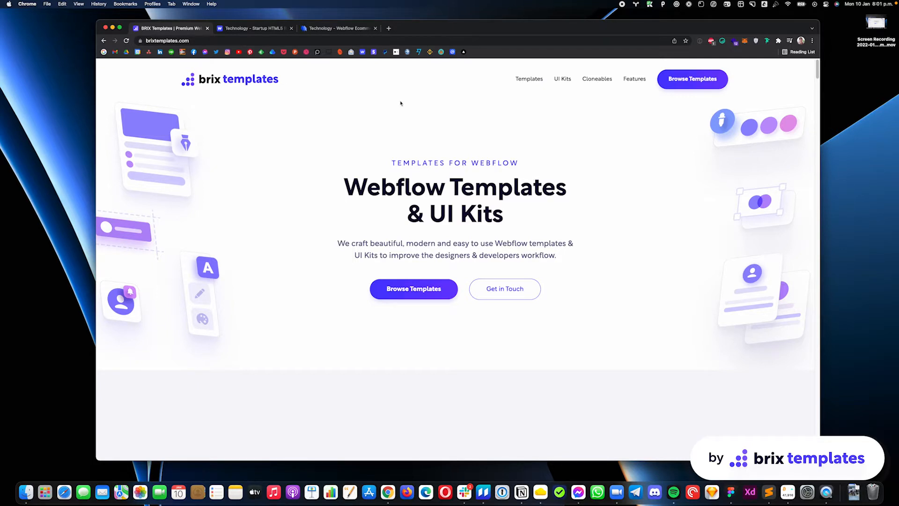
Step: Switch to the live Technology template site and scroll down to its footer social icons
{"action": "left_click", "coordinate": [338, 28]}
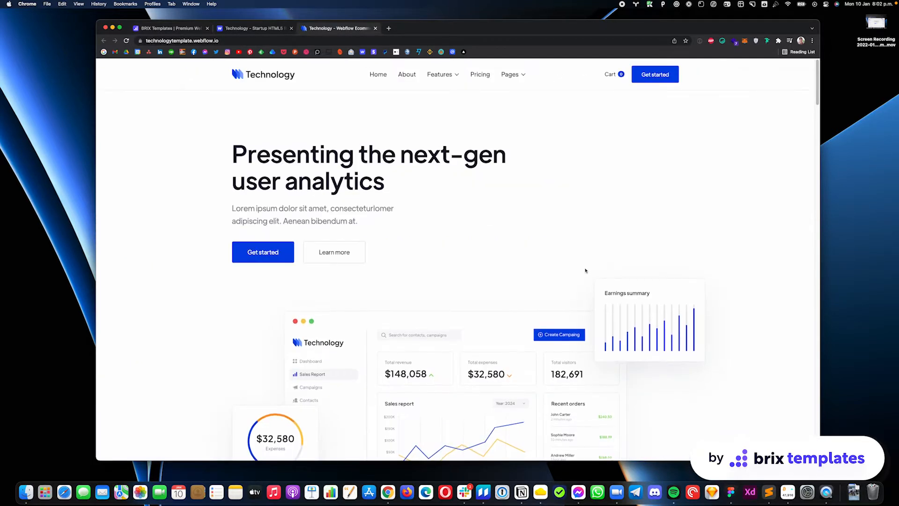
{"action": "scroll", "scroll_direction": "down", "scroll_amount": 3}
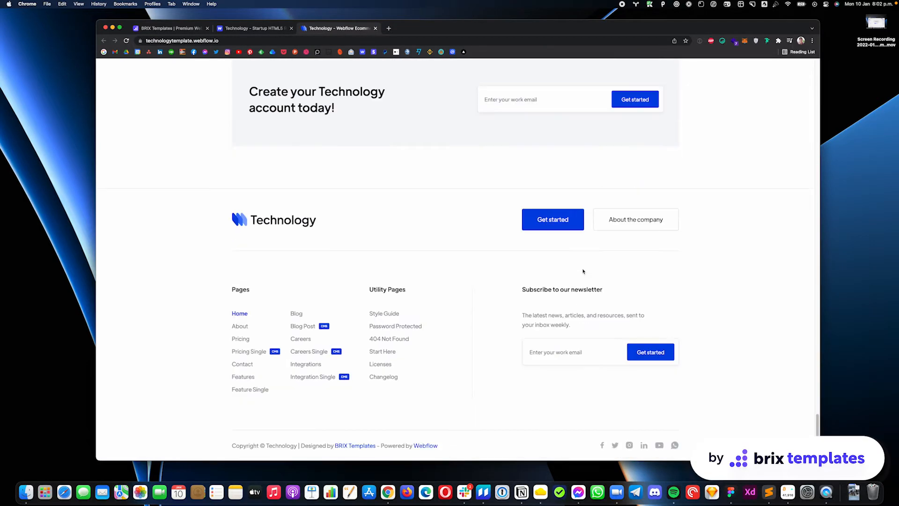
{"action": "mouse_move", "coordinate": [619, 449]}
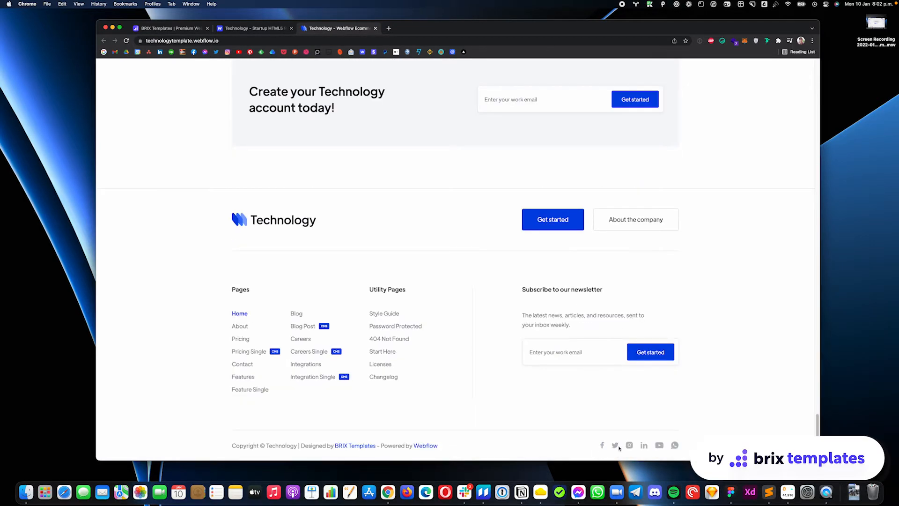
{"action": "mouse_move", "coordinate": [688, 432]}
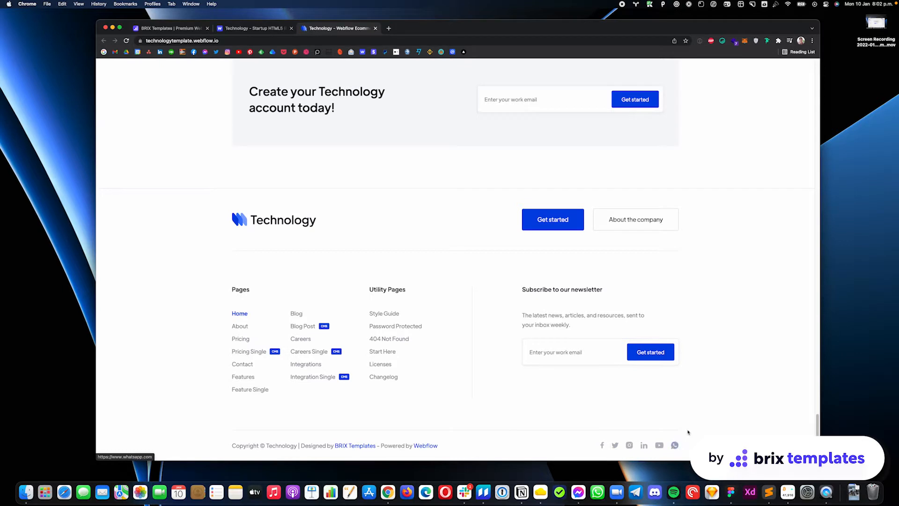
{"action": "mouse_move", "coordinate": [675, 445]}
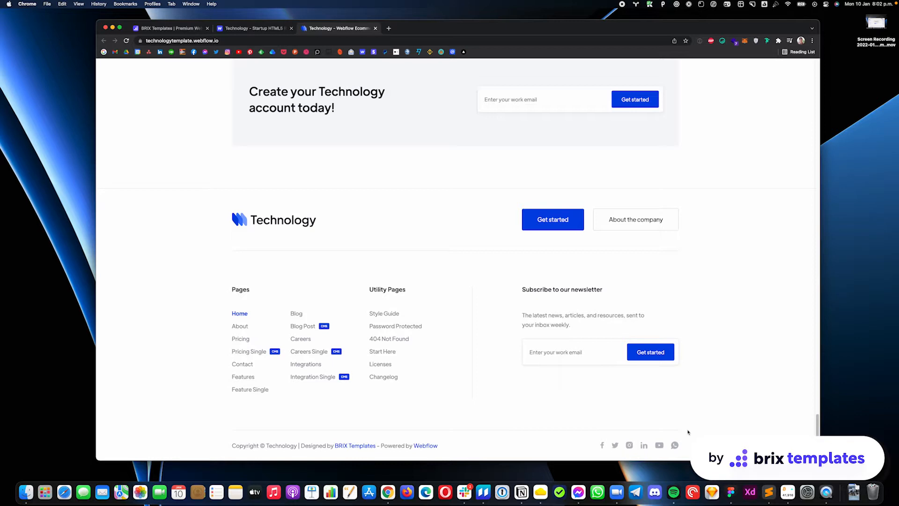
{"action": "mouse_move", "coordinate": [573, 272]}
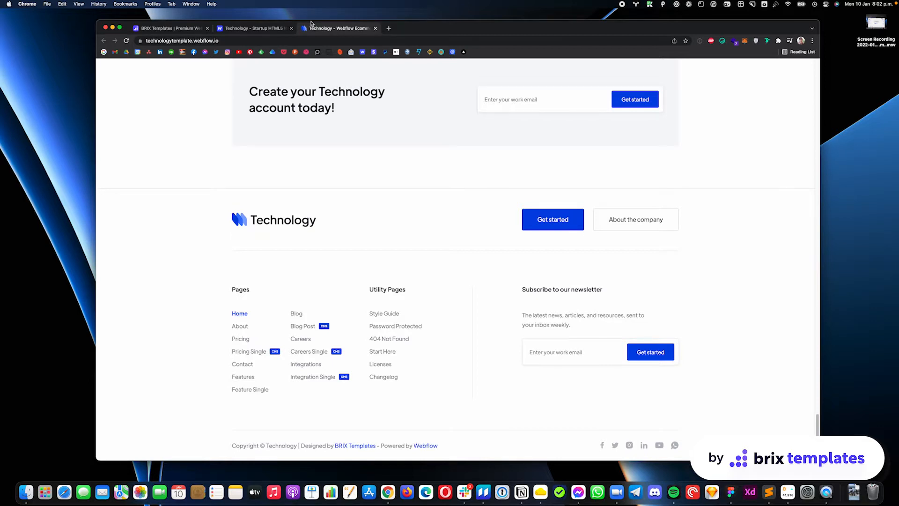
Step: Open the Technology template in the Designer, scroll down and select the Footer element
{"action": "left_click", "coordinate": [388, 28]}
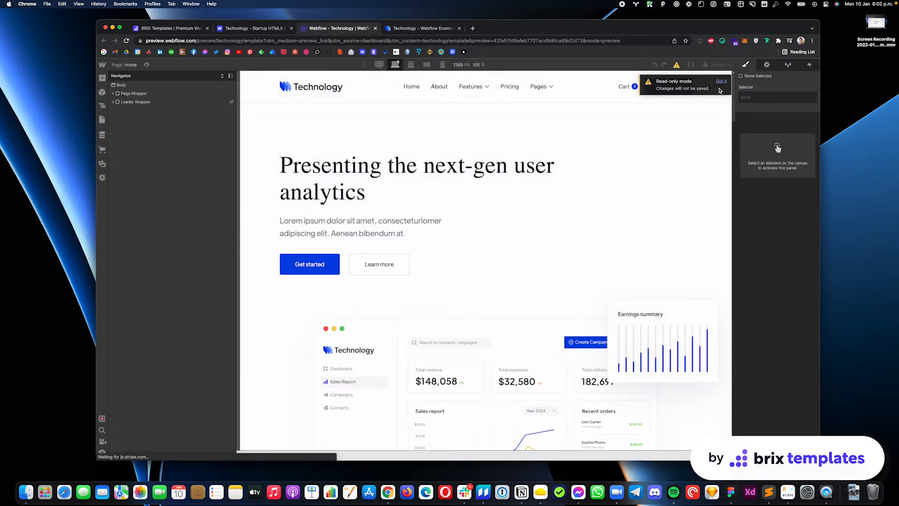
{"action": "scroll", "scroll_direction": "down", "scroll_amount": 3}
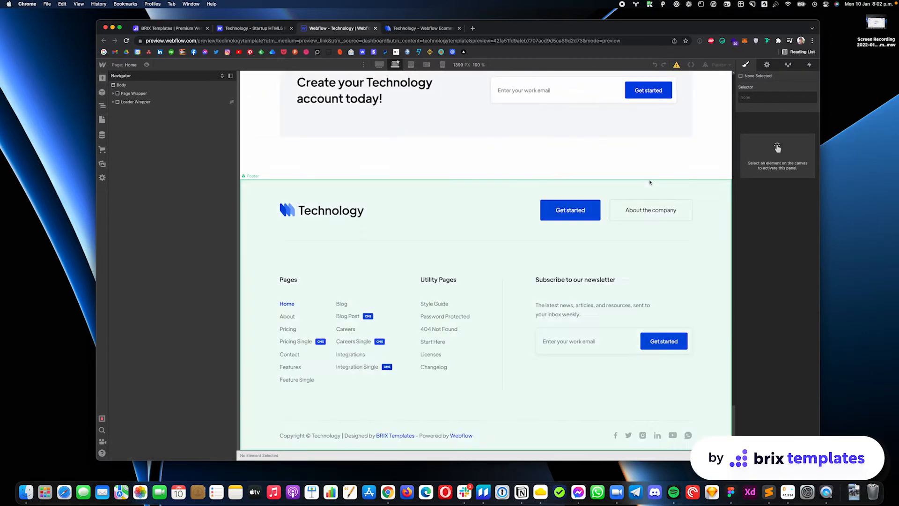
{"action": "left_click", "coordinate": [657, 435]}
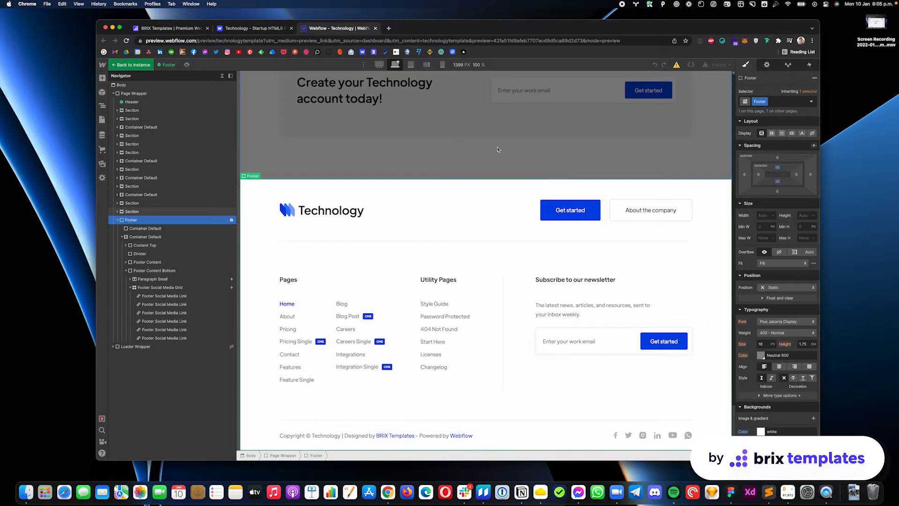
{"action": "mouse_move", "coordinate": [388, 29]}
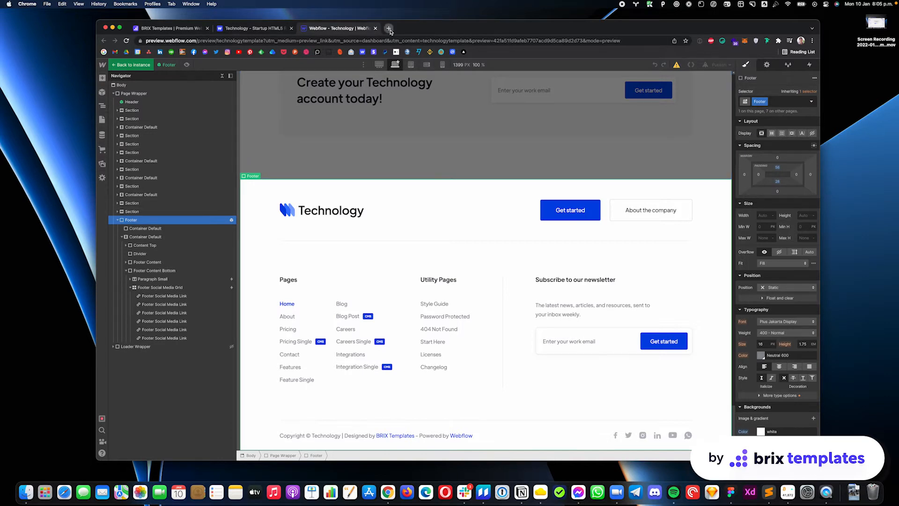
Step: In a new tab, go to brixtemplates.com/icon-fonts and scroll to Square Line Icons
{"action": "left_click", "coordinate": [388, 28]}
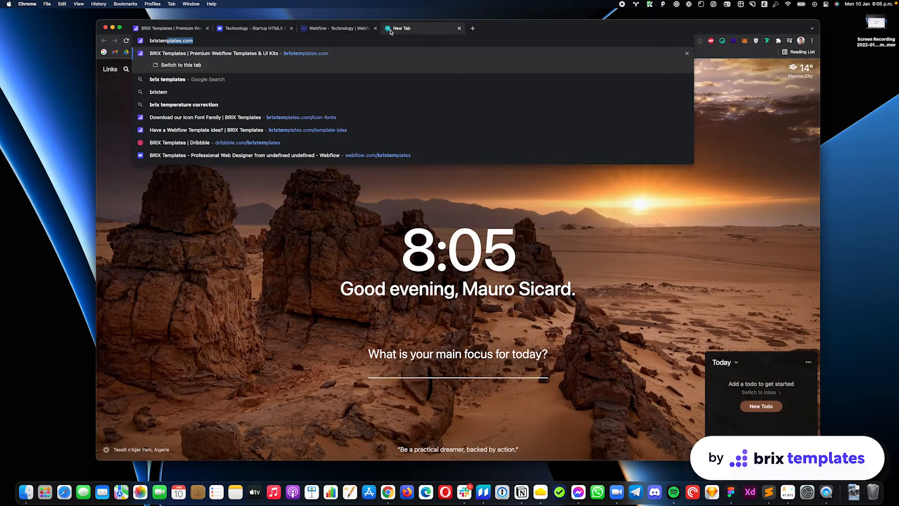
{"action": "left_click", "coordinate": [245, 117]}
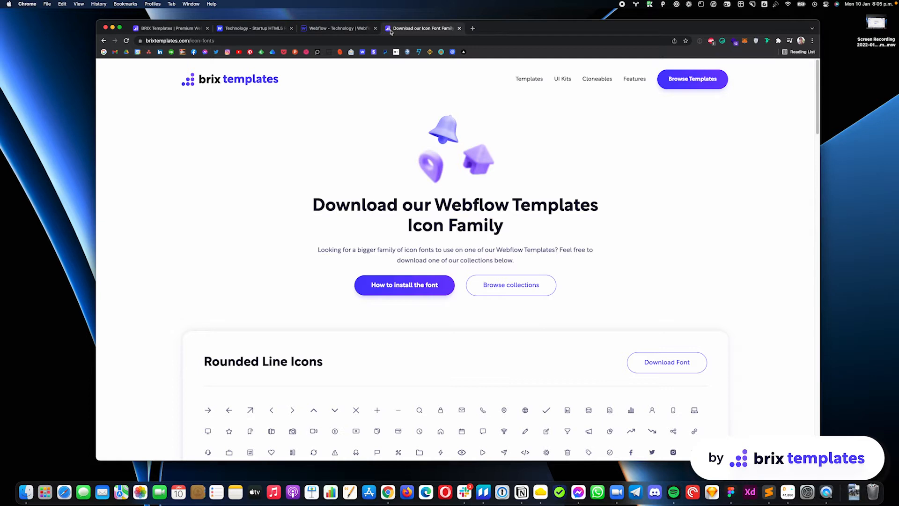
{"action": "mouse_move", "coordinate": [463, 161]}
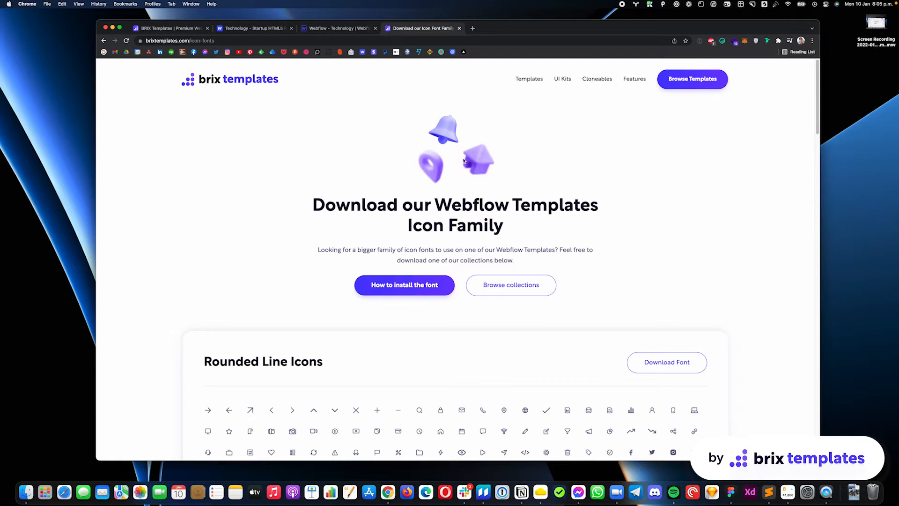
{"action": "scroll", "scroll_direction": "down", "scroll_amount": 3}
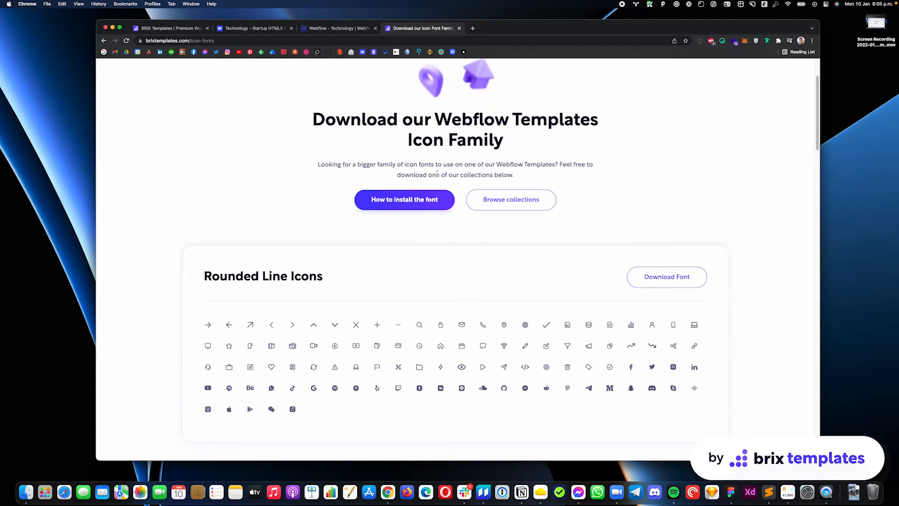
{"action": "scroll", "scroll_direction": "down", "scroll_amount": 3}
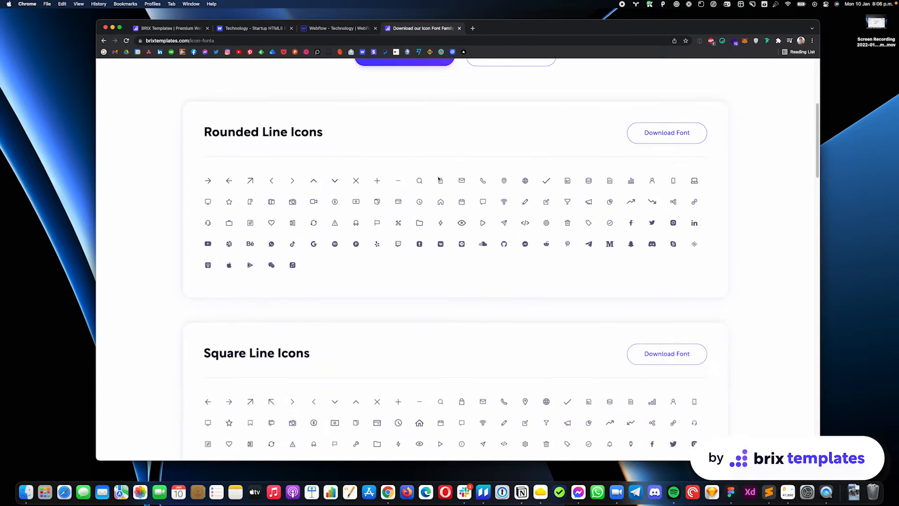
{"action": "scroll", "scroll_direction": "down", "scroll_amount": 3}
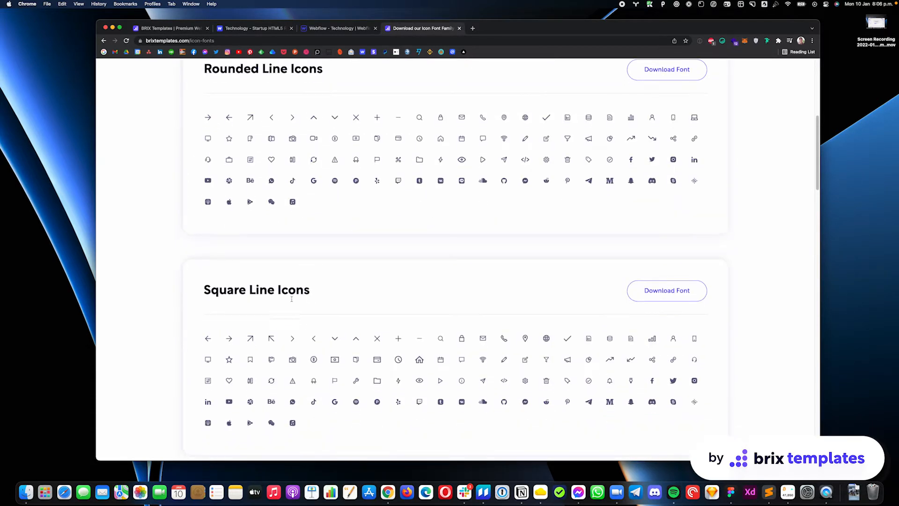
{"action": "scroll", "scroll_direction": "down", "scroll_amount": 3}
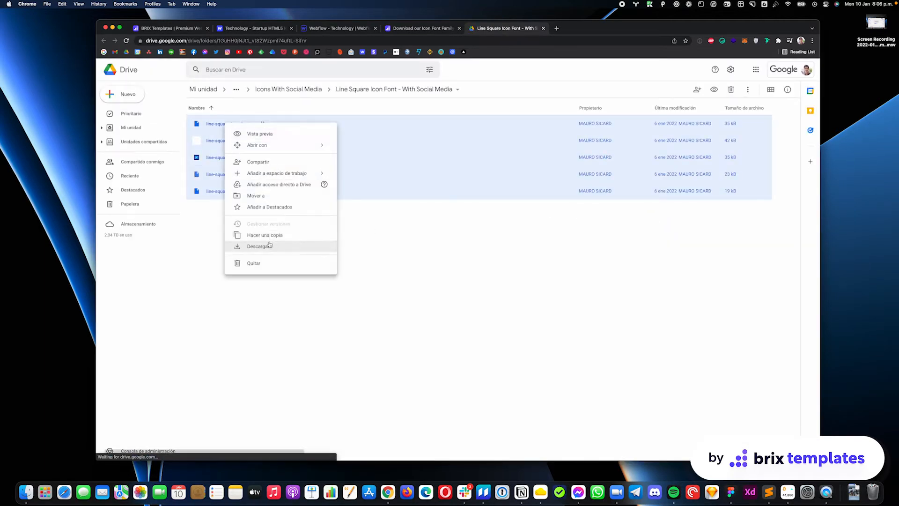
Step: Download the selected line-square-icon-font files and return to the Technology project's Webflow dashboard
{"action": "left_click", "coordinate": [259, 246]}
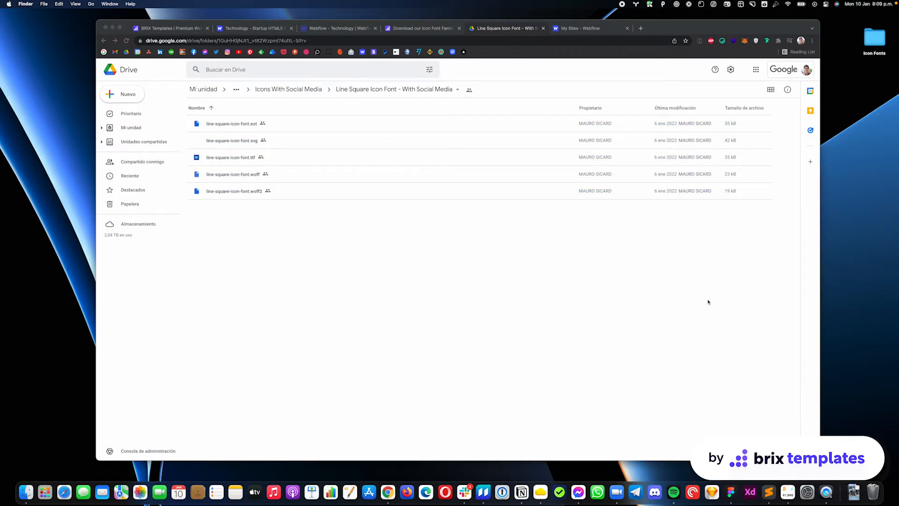
{"action": "mouse_move", "coordinate": [795, 139]}
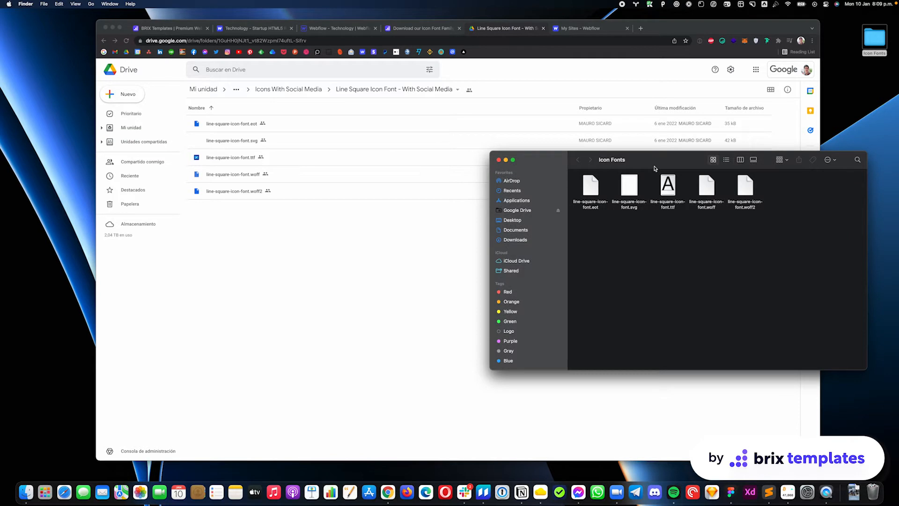
{"action": "left_click", "coordinate": [585, 28]}
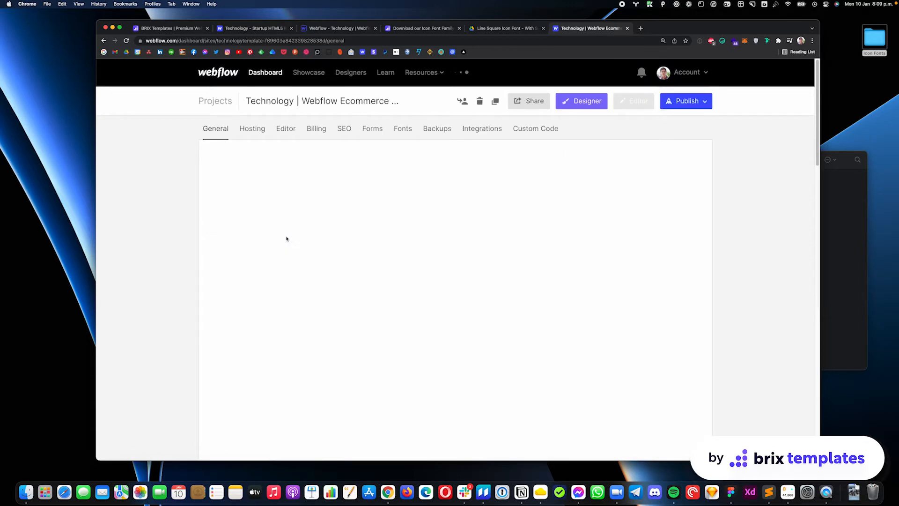
Step: In the project's Fonts settings, pick line-square-icon-font.woff2 from Icon Fonts for upload
{"action": "left_click", "coordinate": [402, 128]}
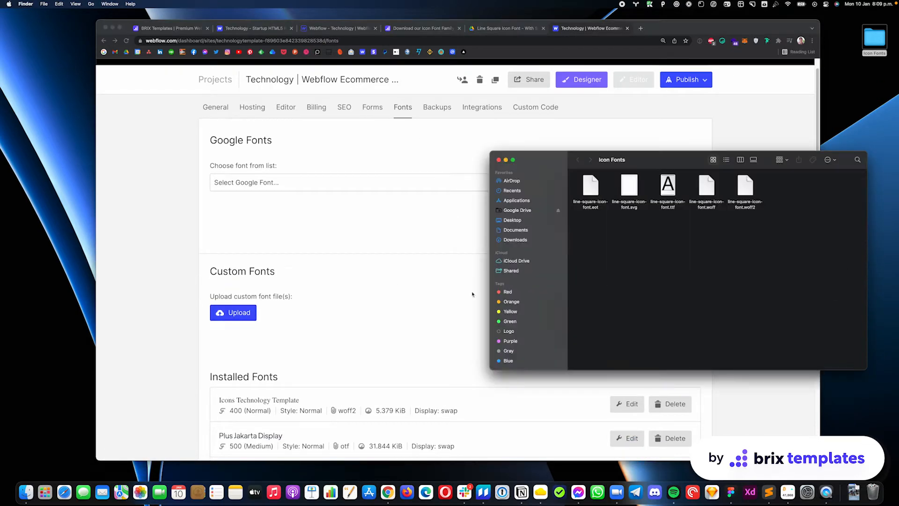
{"action": "left_click", "coordinate": [233, 312]}
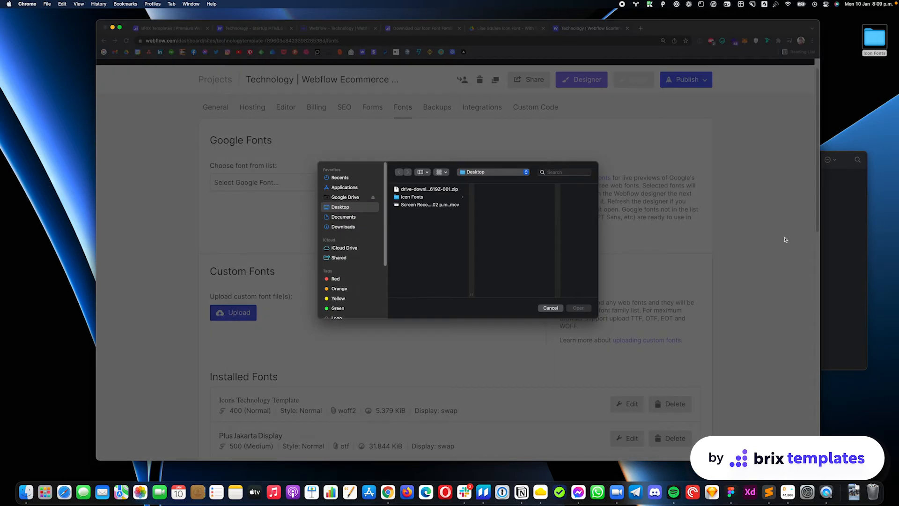
{"action": "double_click", "coordinate": [411, 197]}
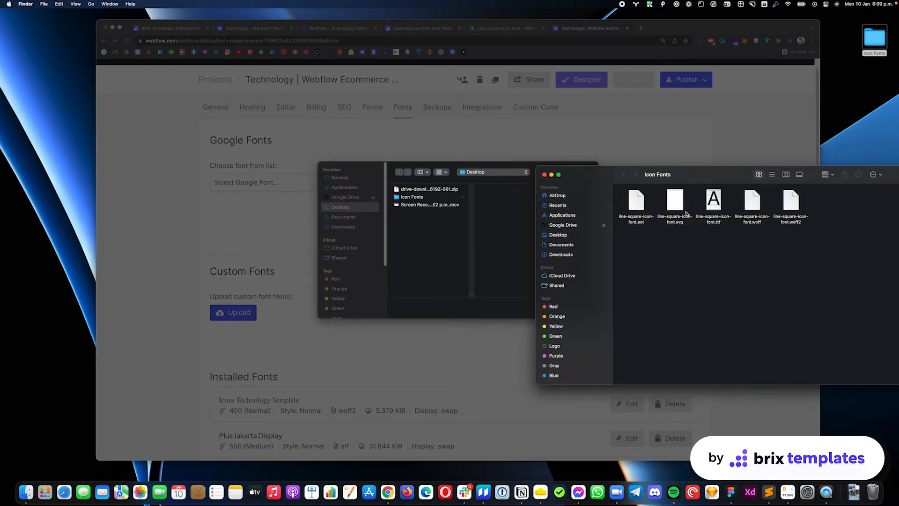
{"action": "left_click", "coordinate": [751, 202]}
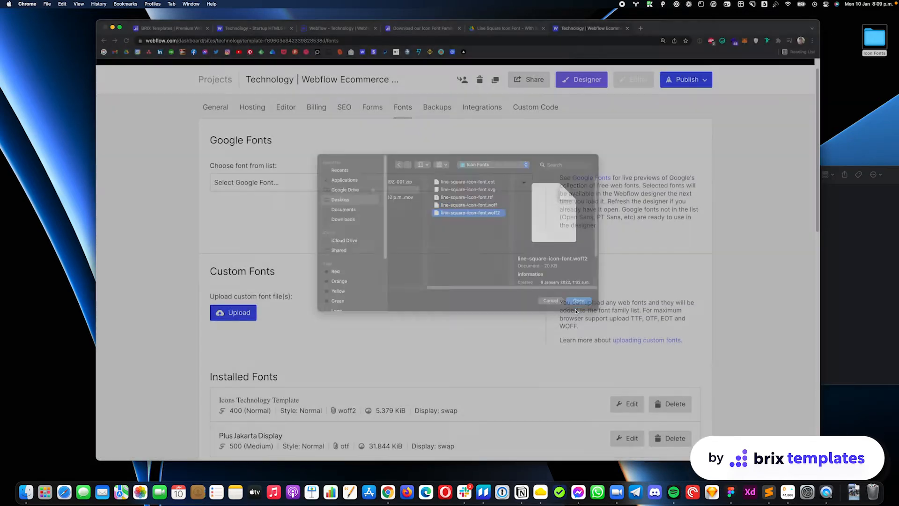
{"action": "left_click", "coordinate": [579, 300]}
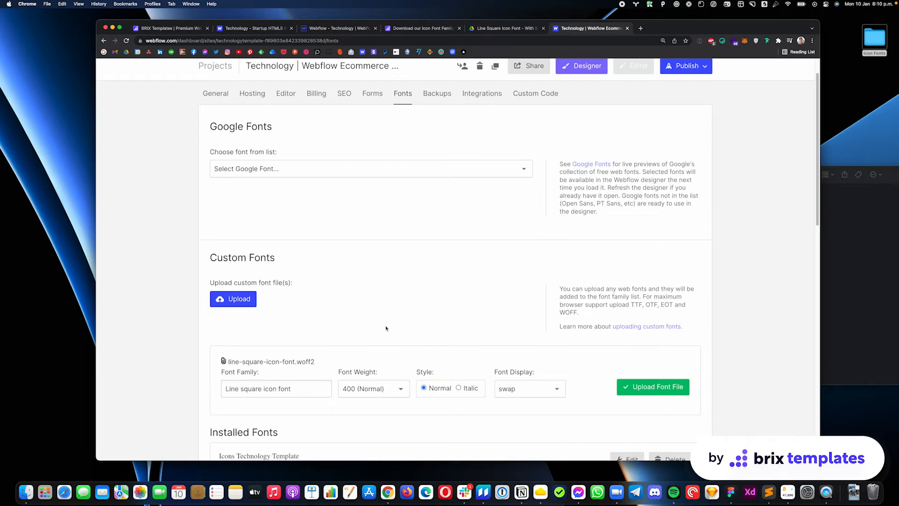
{"action": "mouse_move", "coordinate": [339, 311]}
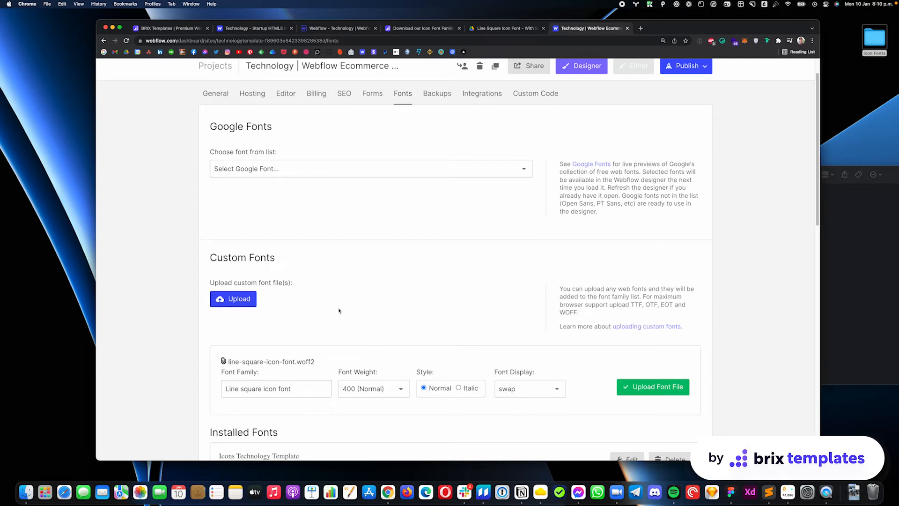
Step: Upload the remaining eot, svg, ttf and woff Line square icon font files
{"action": "left_click", "coordinate": [232, 299]}
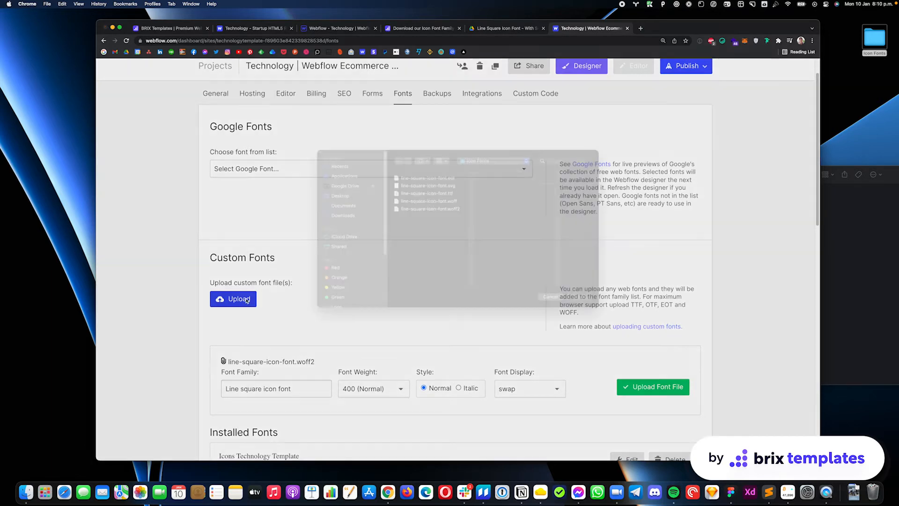
{"action": "left_click", "coordinate": [429, 212]}
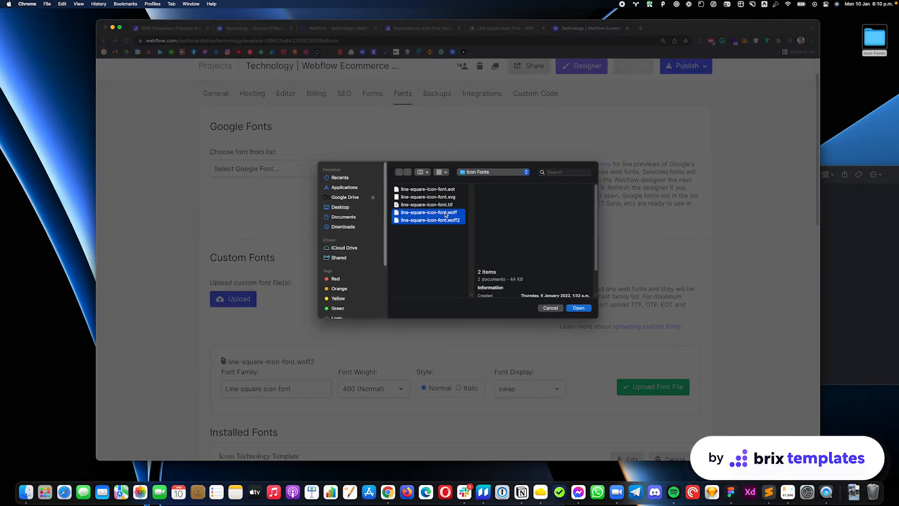
{"action": "left_click", "coordinate": [428, 189]}
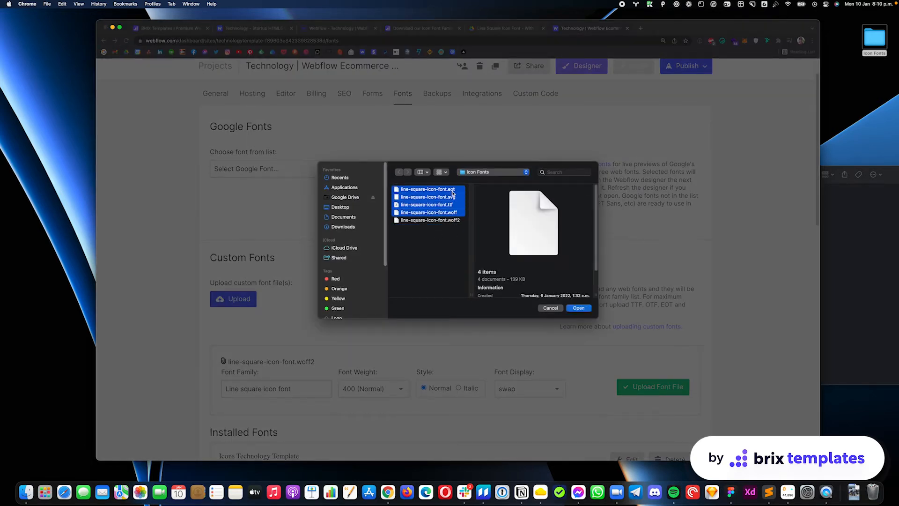
{"action": "left_click", "coordinate": [577, 308]}
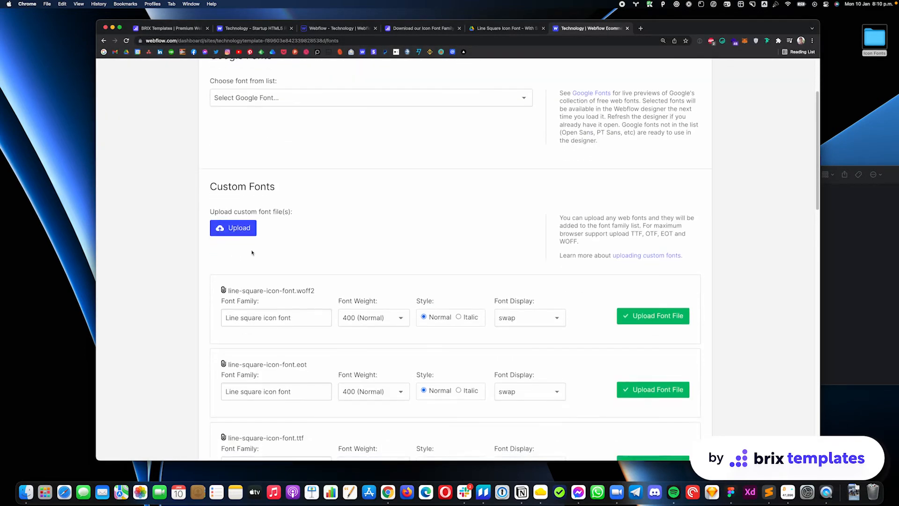
{"action": "scroll", "scroll_direction": "down", "scroll_amount": 3}
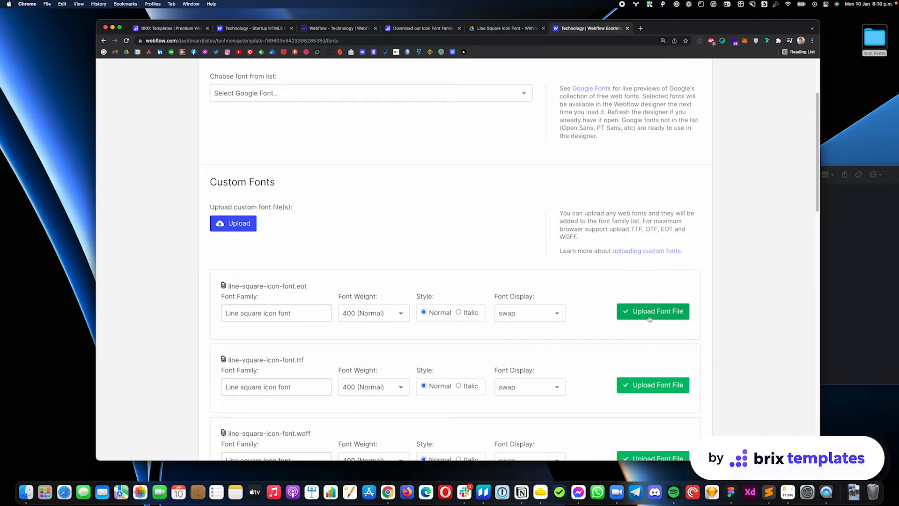
{"action": "left_click", "coordinate": [652, 311]}
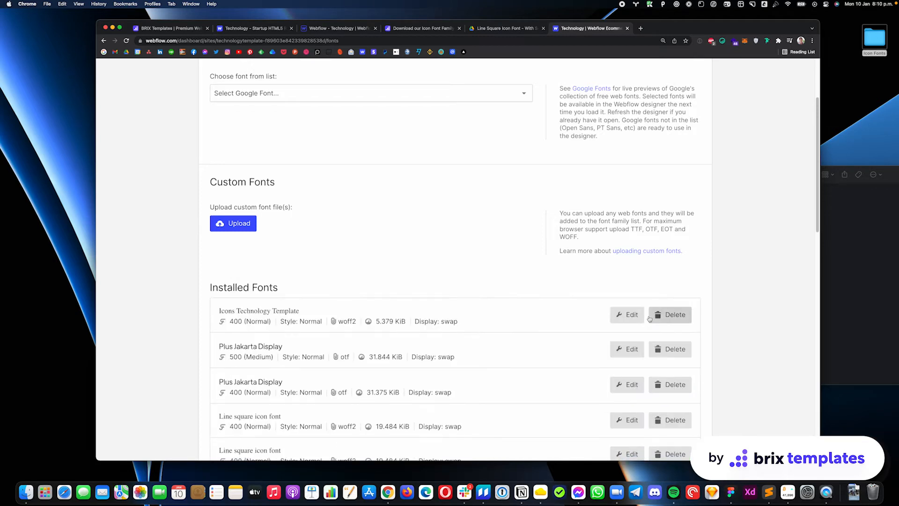
{"action": "scroll", "scroll_direction": "down", "scroll_amount": 3}
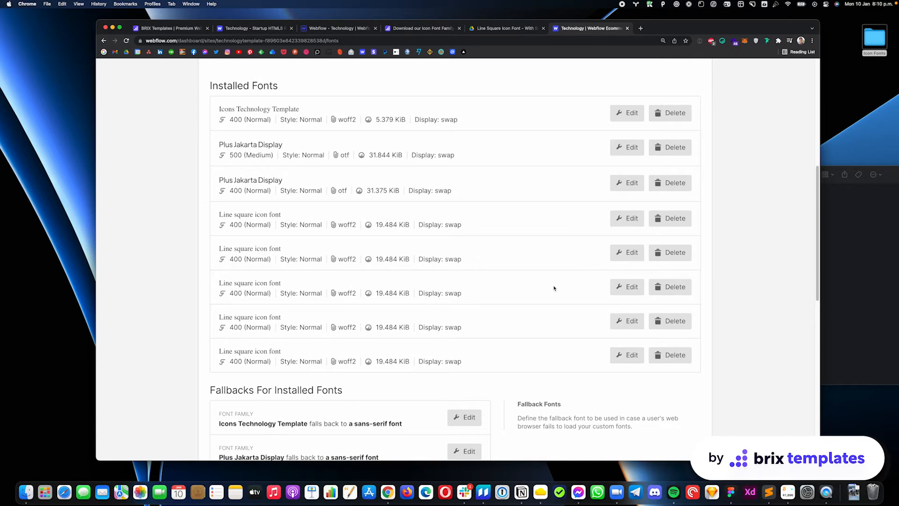
{"action": "scroll", "scroll_direction": "up", "scroll_amount": 3}
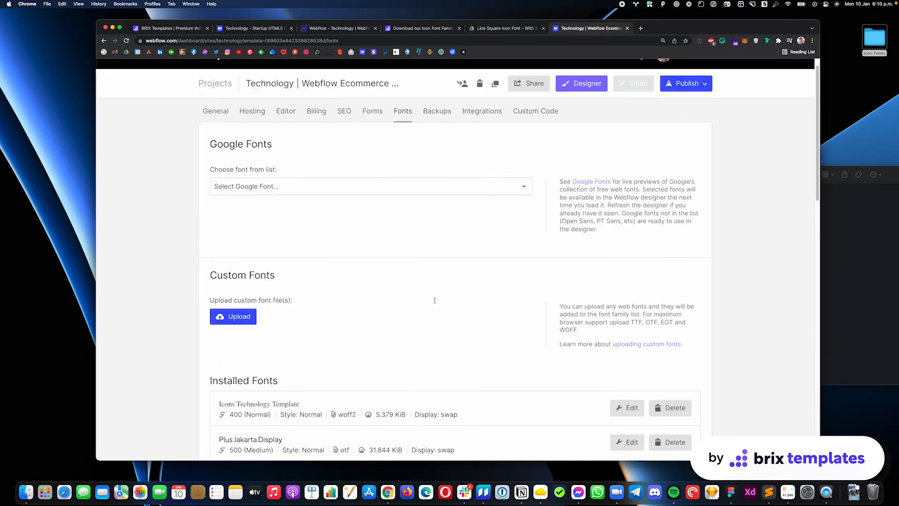
{"action": "scroll", "scroll_direction": "up", "scroll_amount": 3}
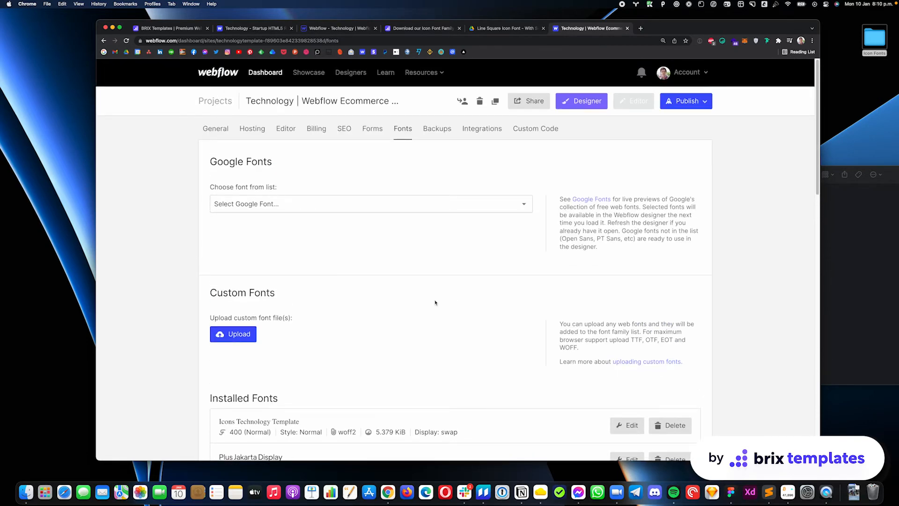
{"action": "mouse_move", "coordinate": [498, 365]}
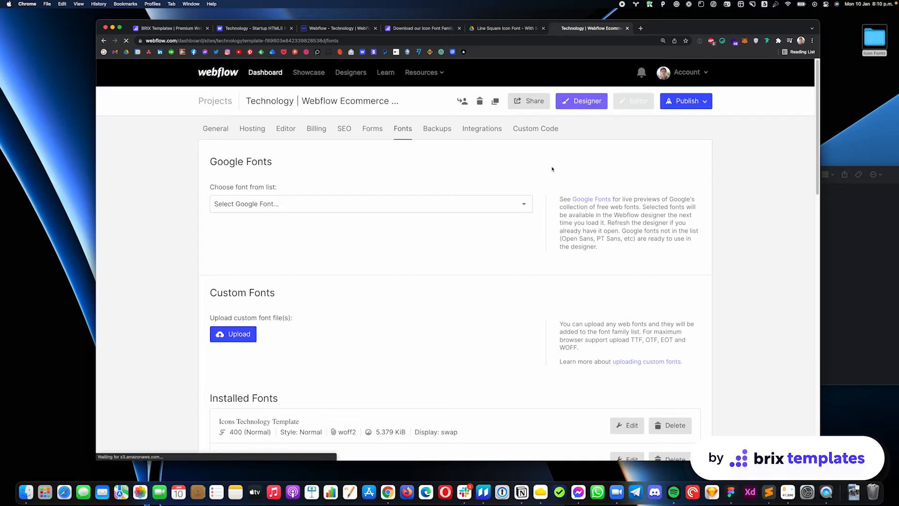
Step: Reload the Designer, scroll to the footer and select the first social media link
{"action": "left_click", "coordinate": [582, 101]}
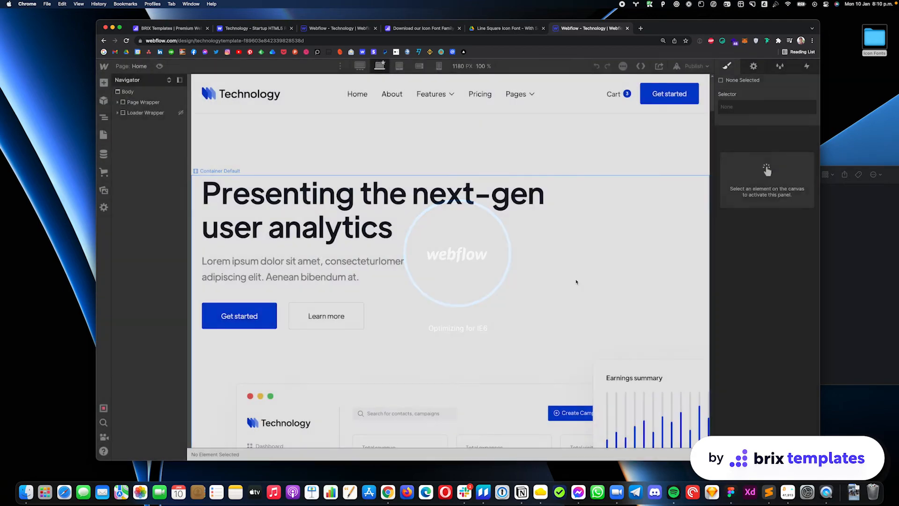
{"action": "scroll", "scroll_direction": "down", "scroll_amount": 3}
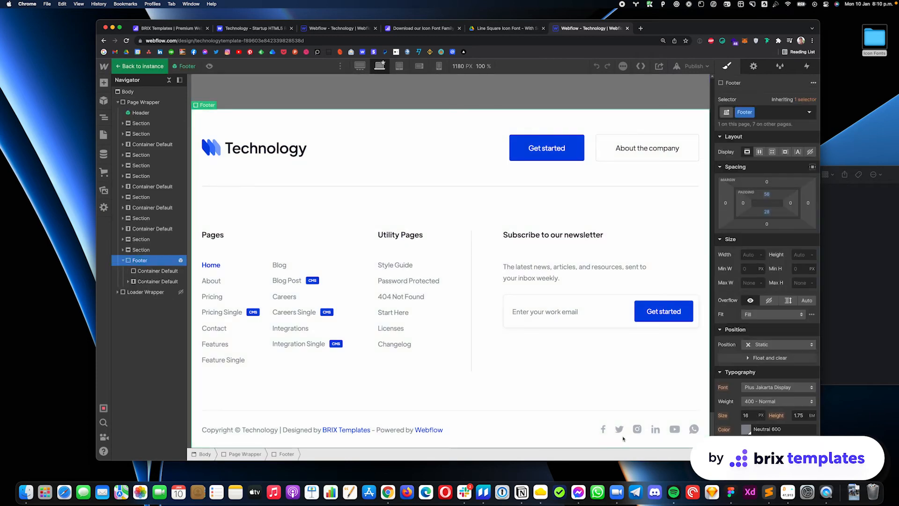
{"action": "left_click", "coordinate": [603, 429]}
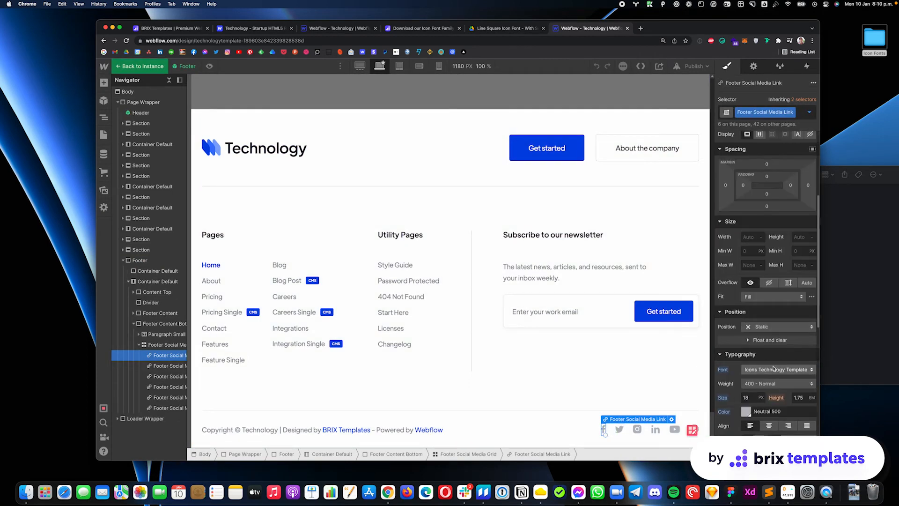
Step: Set the social links' font to Line square icon font and bring back the BRIX icon page
{"action": "left_click", "coordinate": [776, 368]}
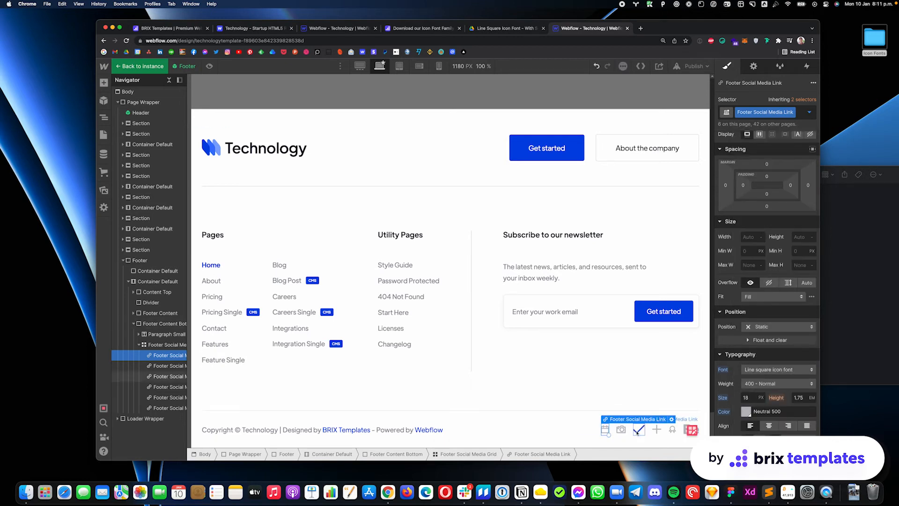
{"action": "mouse_move", "coordinate": [675, 388]}
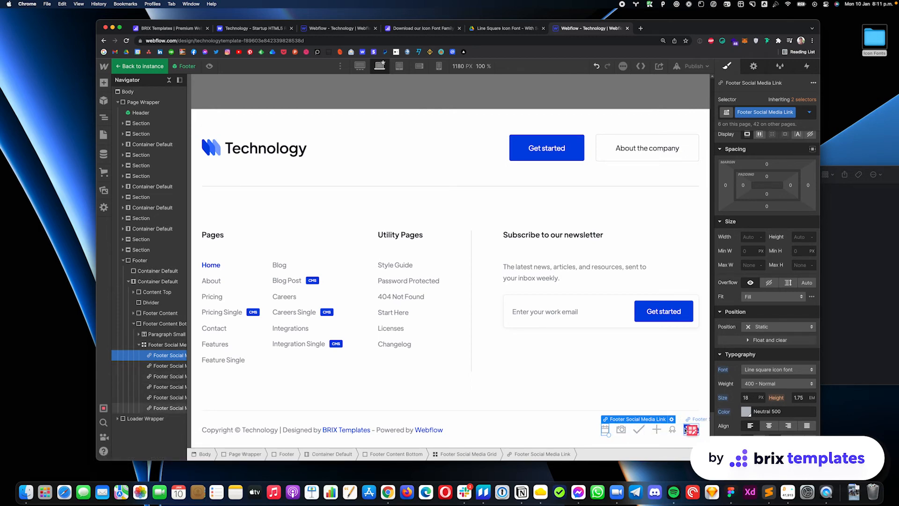
{"action": "mouse_move", "coordinate": [436, 34]}
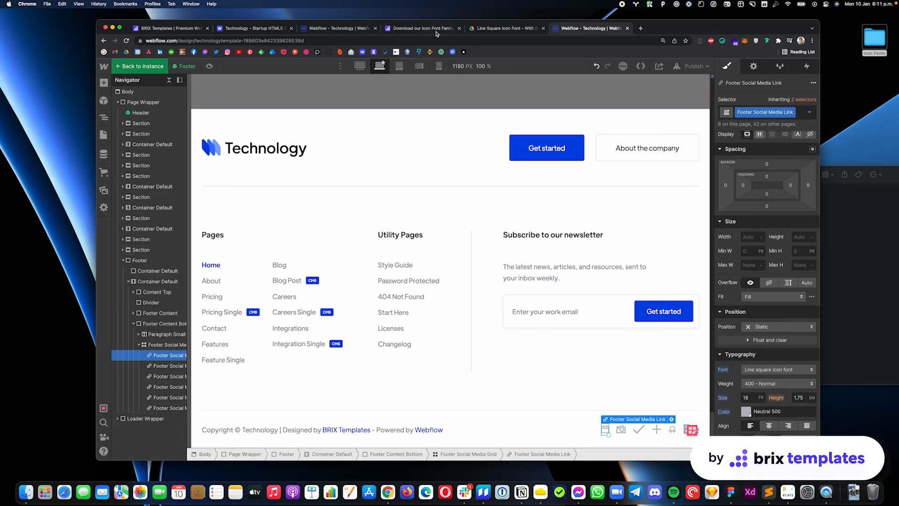
{"action": "left_click", "coordinate": [423, 29]}
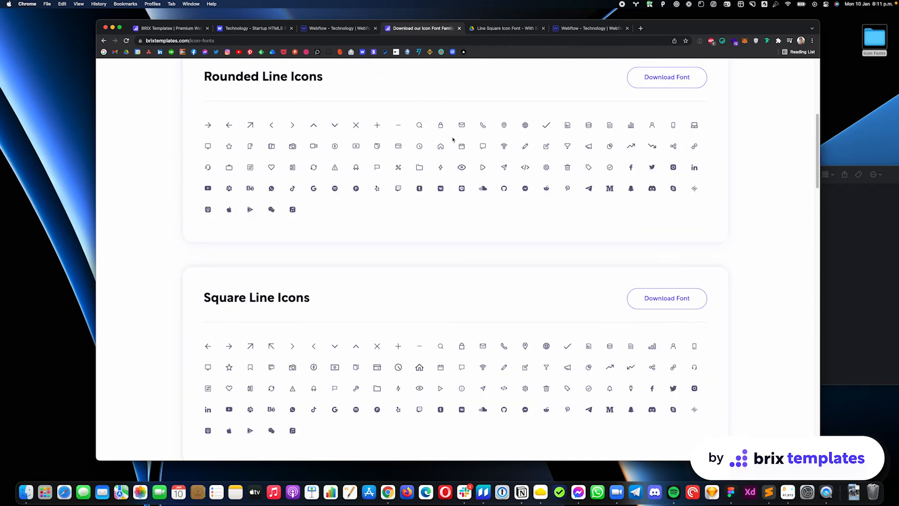
{"action": "mouse_move", "coordinate": [284, 182]}
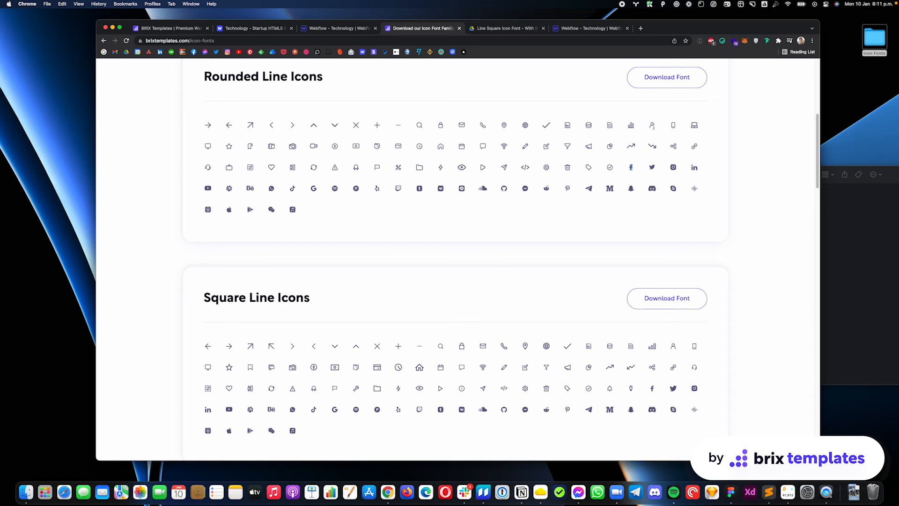
Step: Paste Square Line social glyphs like Facebook into the footer links with the Icon 20px class
{"action": "left_click", "coordinate": [589, 28]}
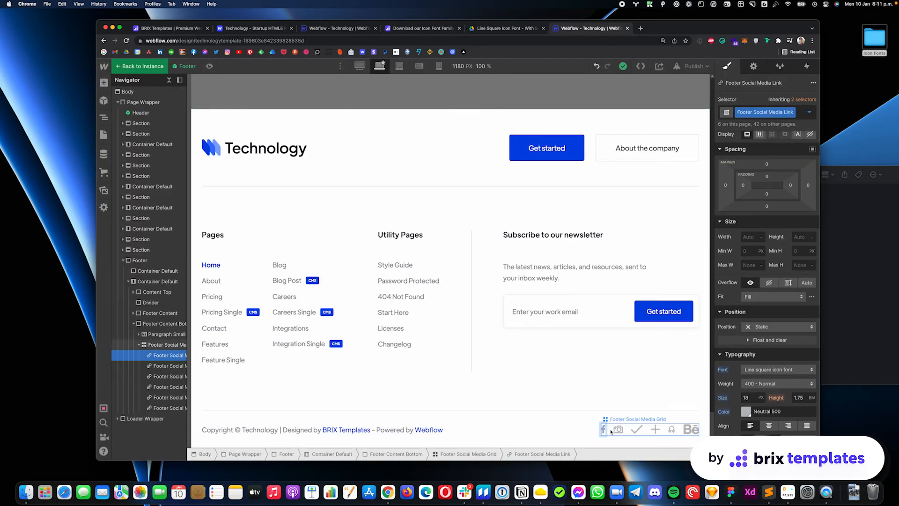
{"action": "left_click", "coordinate": [423, 28]}
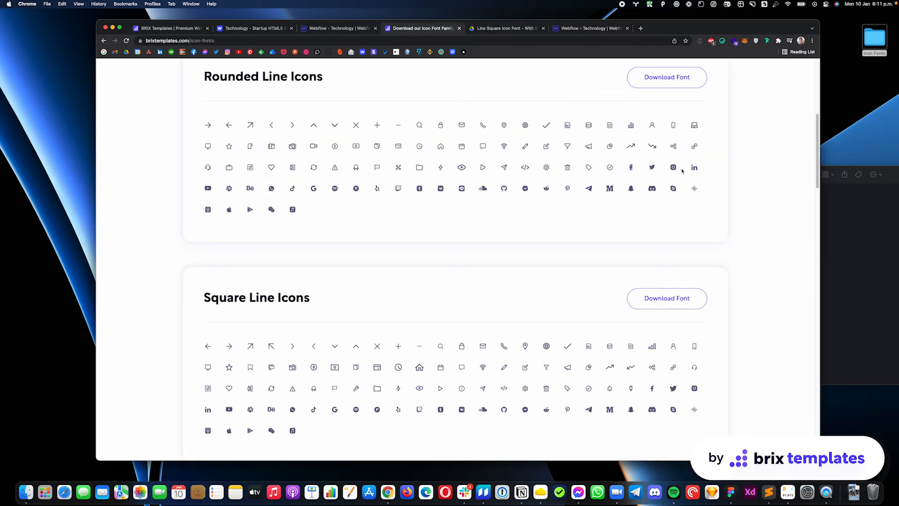
{"action": "mouse_move", "coordinate": [593, 68]}
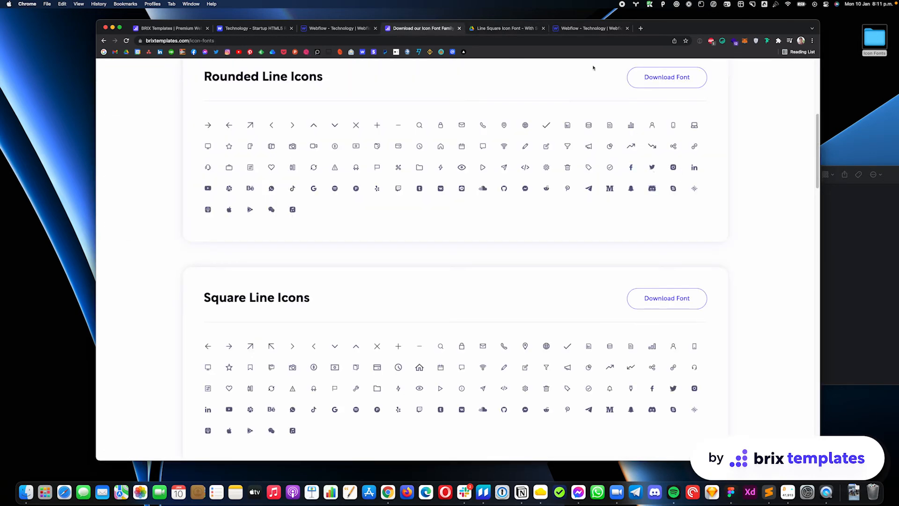
{"action": "left_click", "coordinate": [589, 28]}
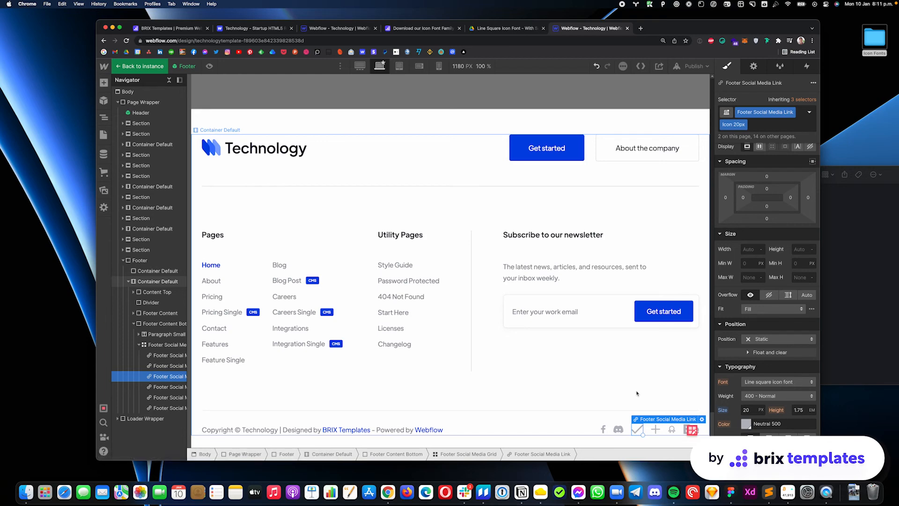
{"action": "left_click", "coordinate": [169, 28]}
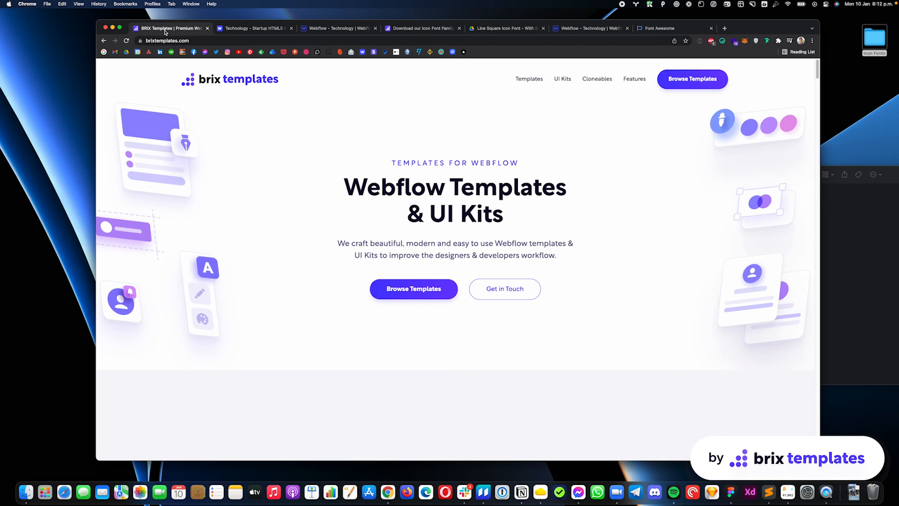
Step: Switch to Font Awesome's homepage showing its 5.15.4 free and pro icons
{"action": "left_click", "coordinate": [659, 28]}
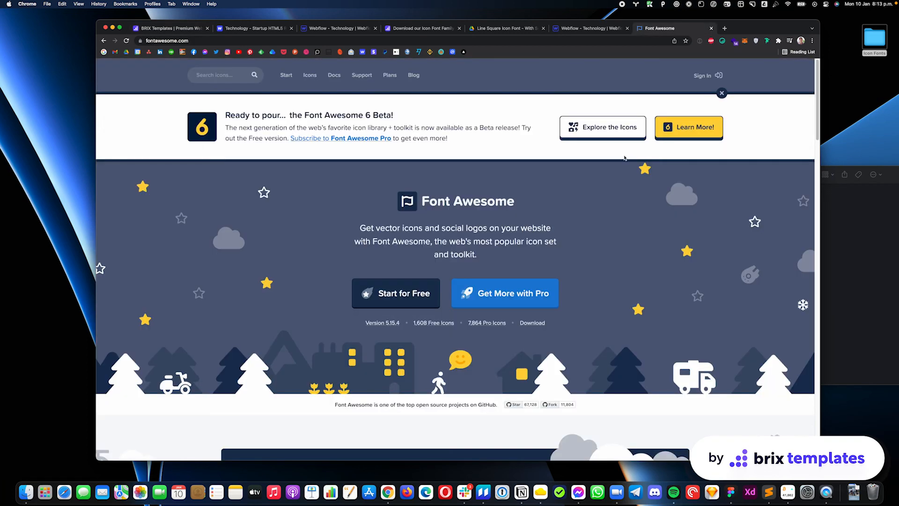
{"action": "mouse_move", "coordinate": [586, 259]}
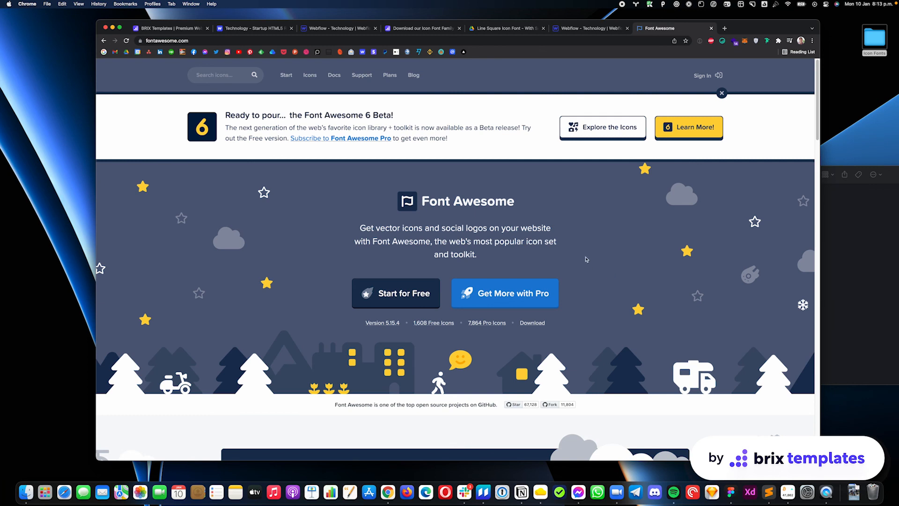
{"action": "mouse_move", "coordinate": [434, 322]}
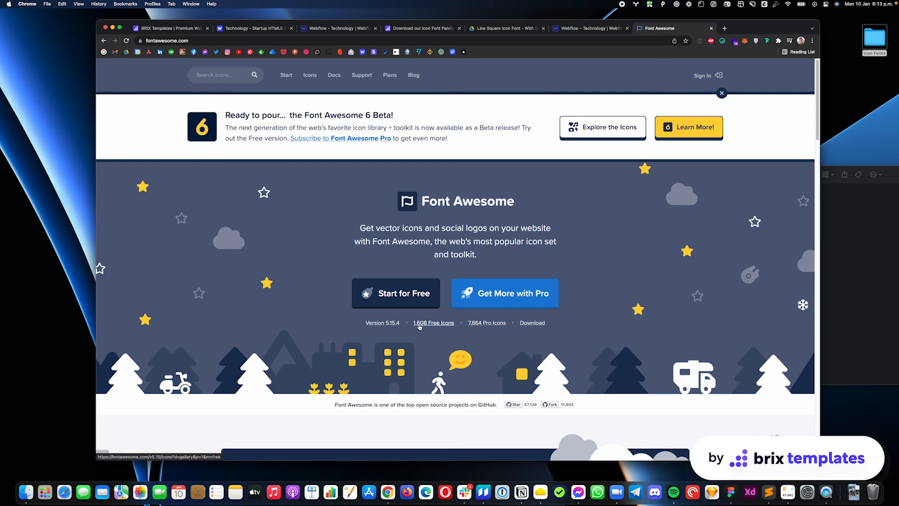
{"action": "mouse_move", "coordinate": [475, 60]}
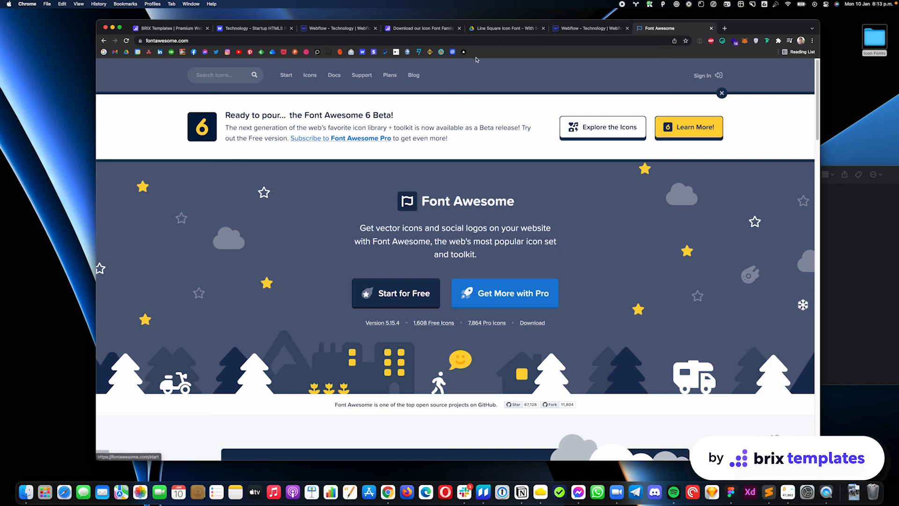
Step: Look over the Square Line Icons set on the icon fonts page, then return to the BRIX Templates home page
{"action": "left_click", "coordinate": [422, 29]}
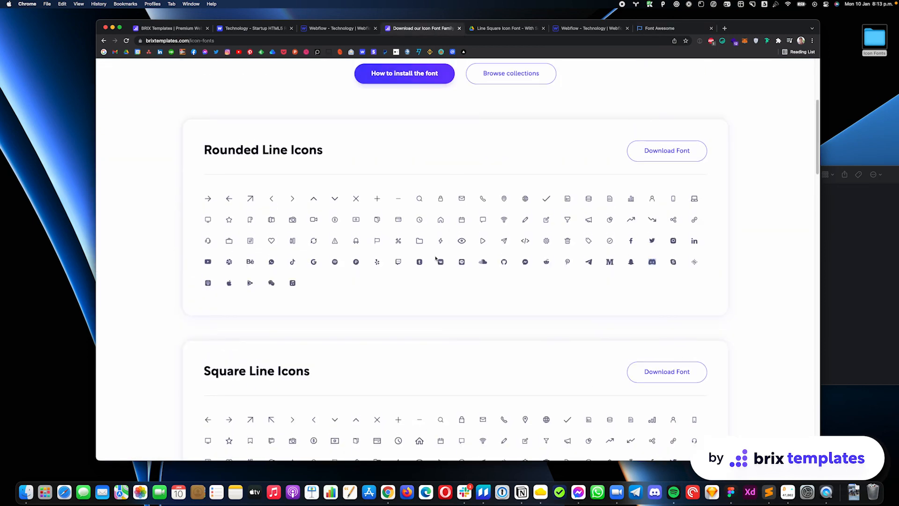
{"action": "scroll", "scroll_direction": "down", "scroll_amount": 3}
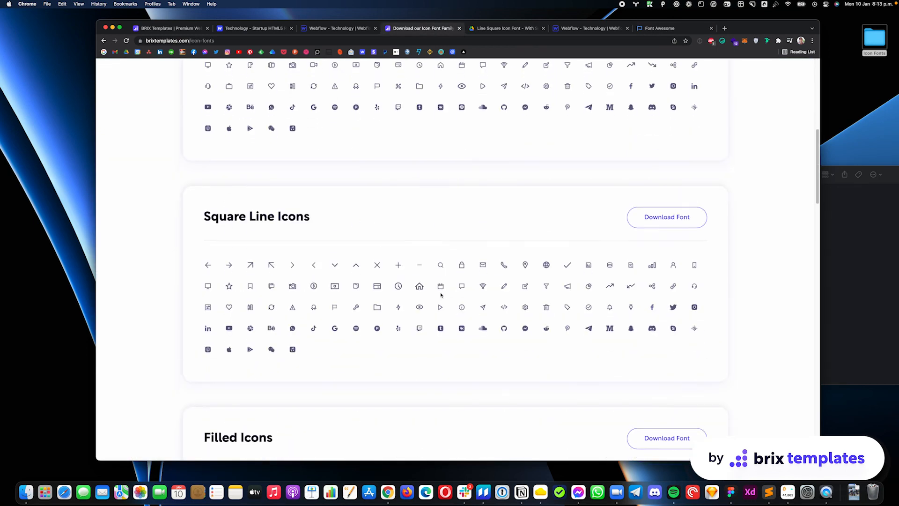
{"action": "scroll", "scroll_direction": "down", "scroll_amount": 3}
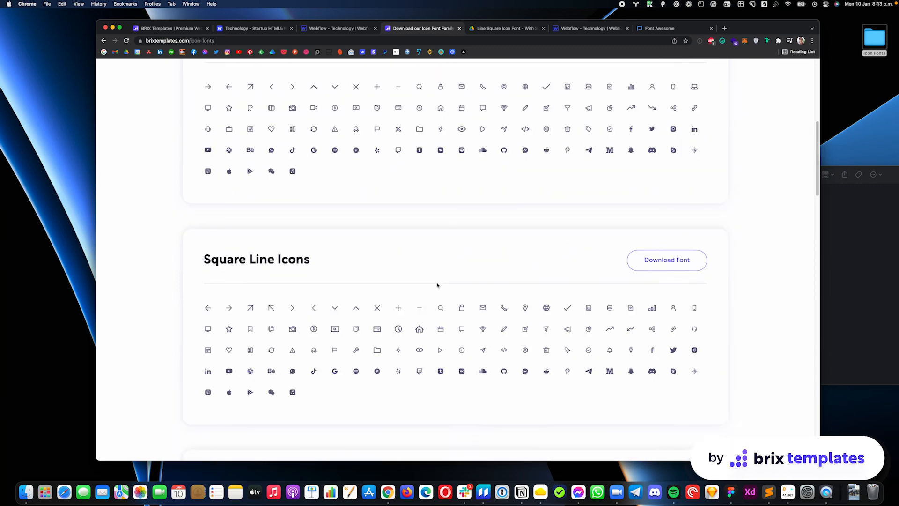
{"action": "left_click", "coordinate": [169, 28]}
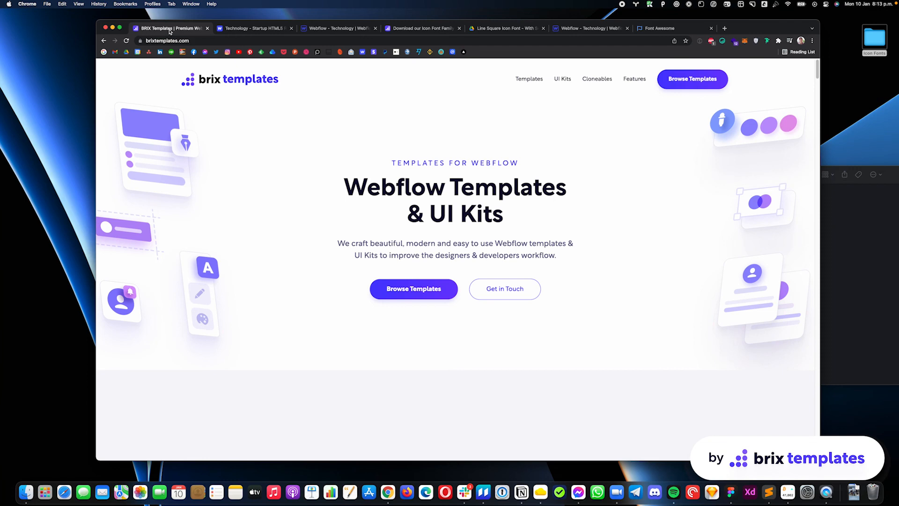